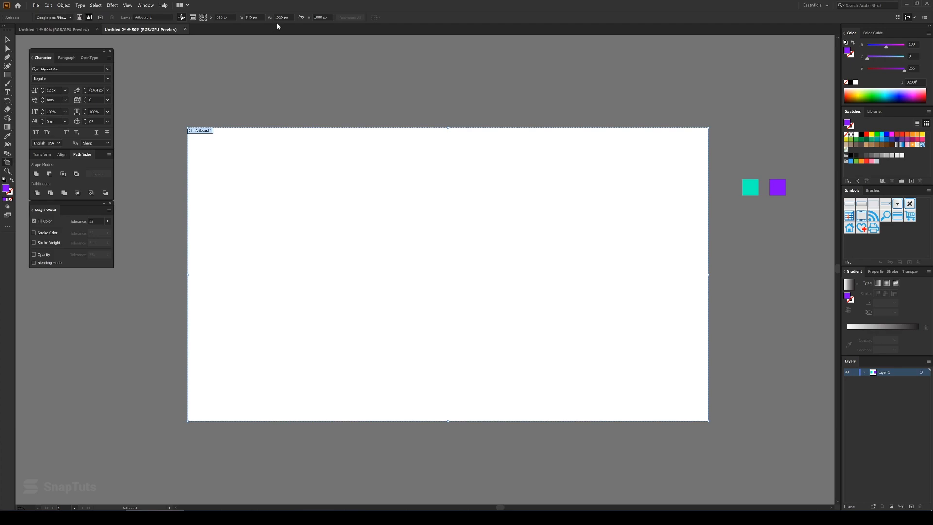
mouse_move(371, 109)
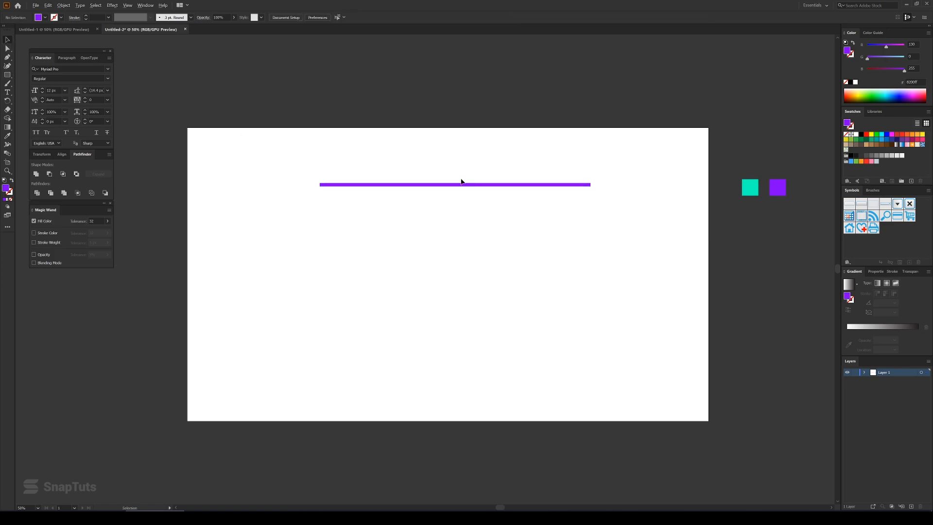
mouse_move(451, 176)
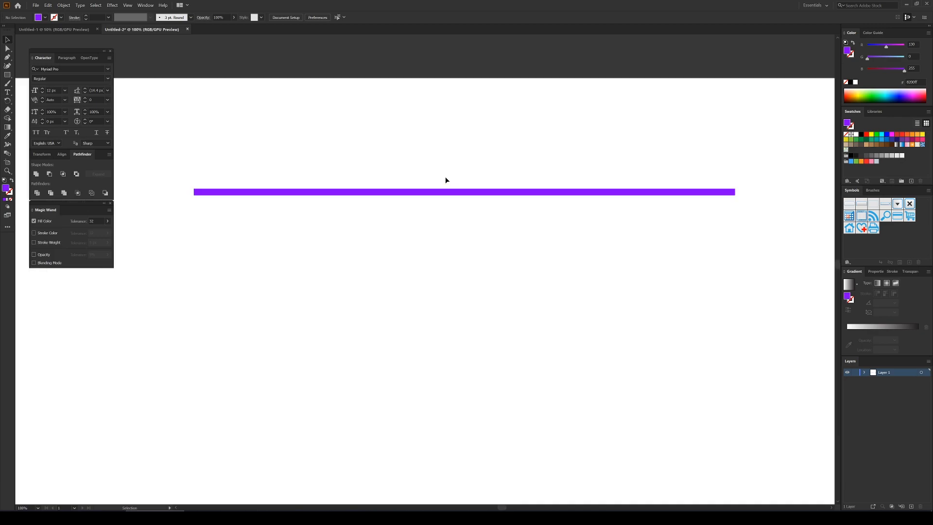
mouse_move(449, 177)
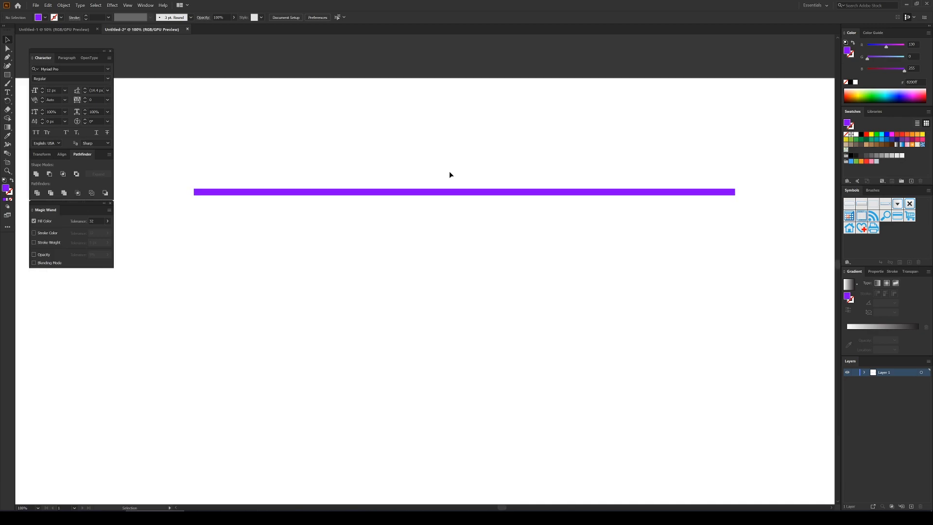
mouse_move(448, 196)
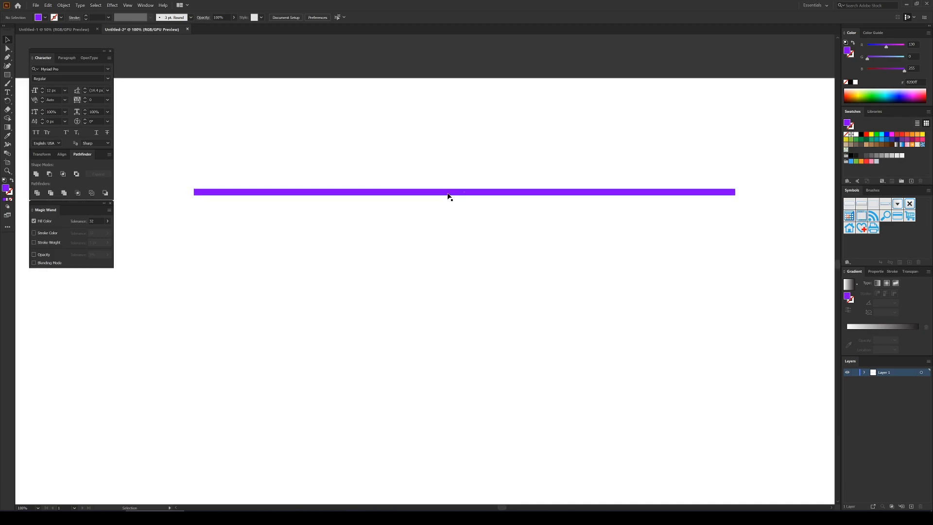
- Copy the purple line as a cyan stripe and repeat the pair into a striped block
left_click(449, 192)
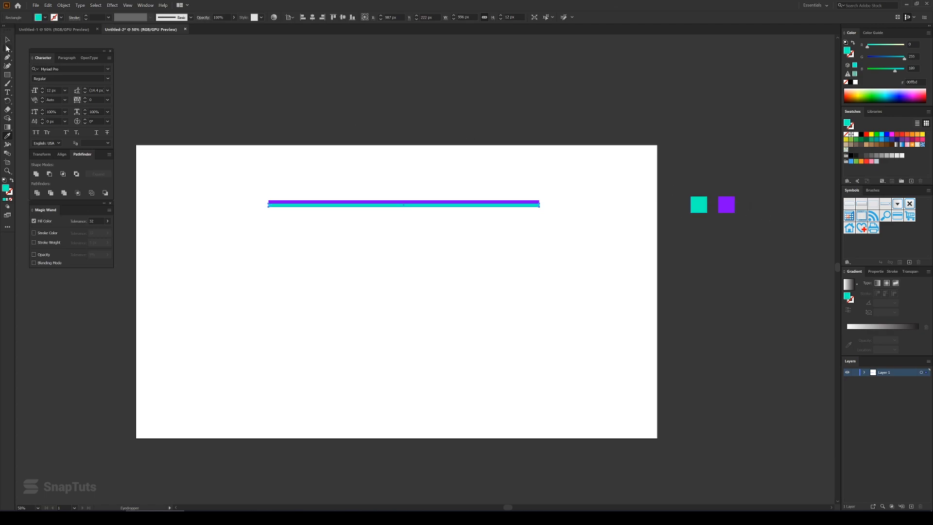
left_click(594, 176)
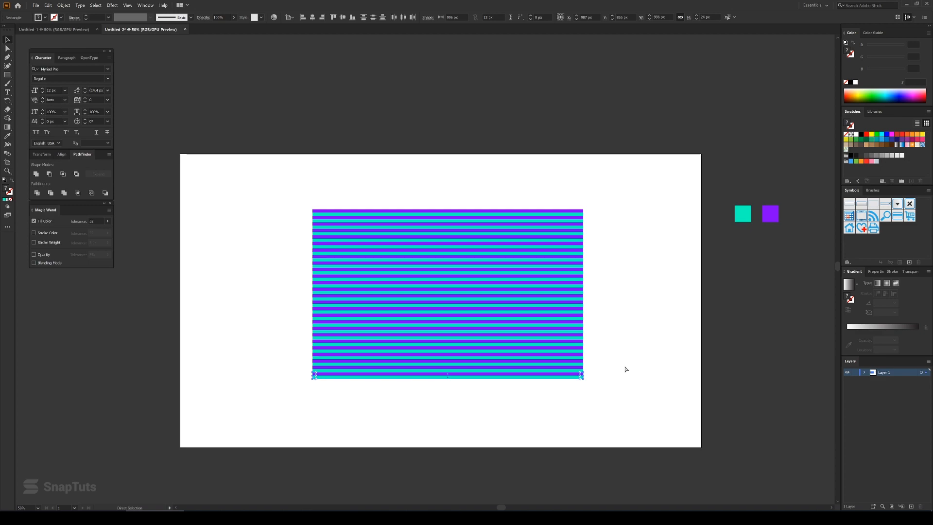
- Select every purple and cyan stripe and group them from the right-click menu
left_click(624, 185)
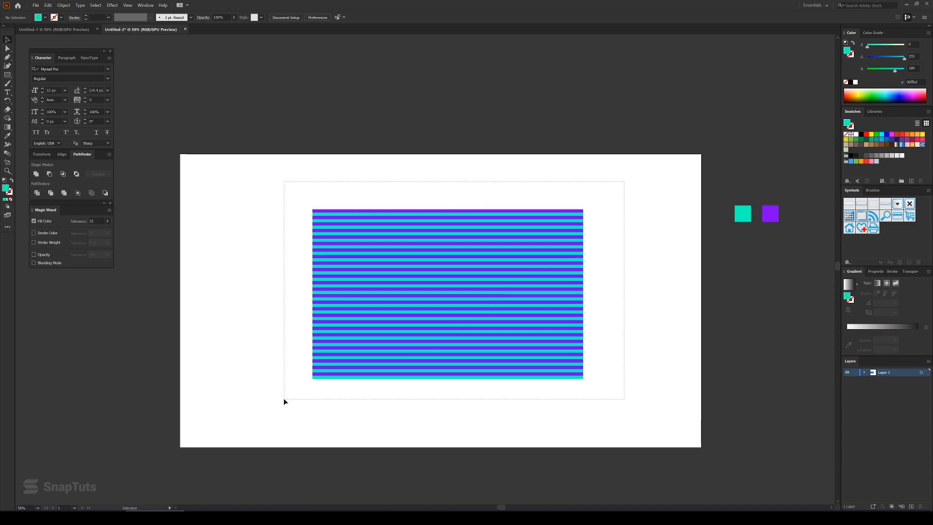
right_click(414, 314)
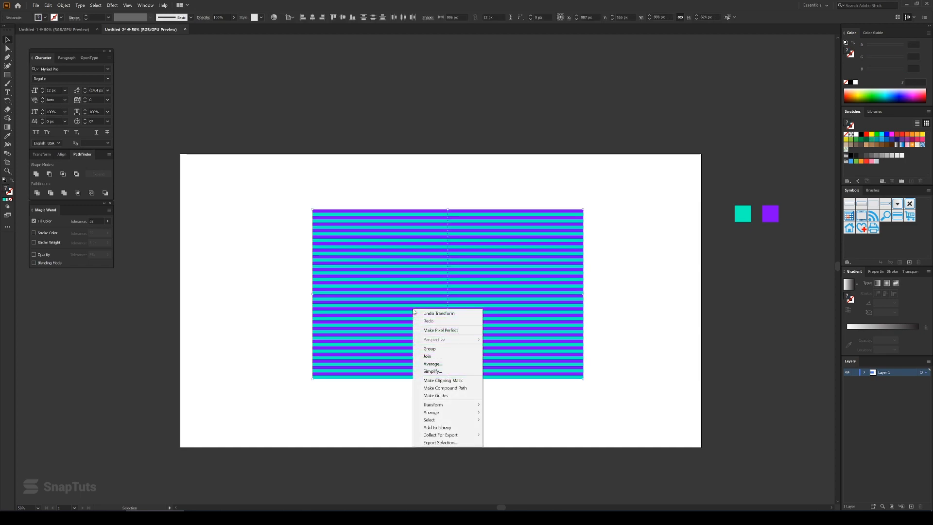
left_click(429, 348)
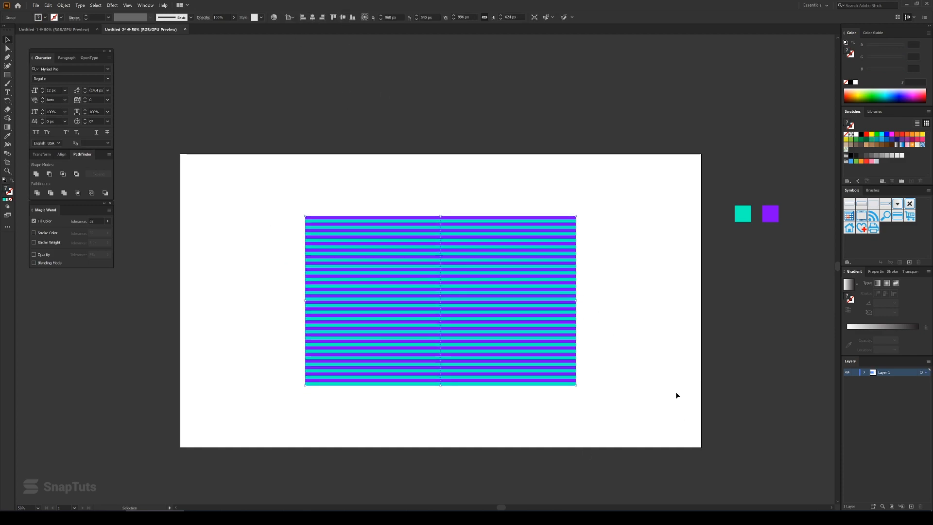
mouse_move(186, 127)
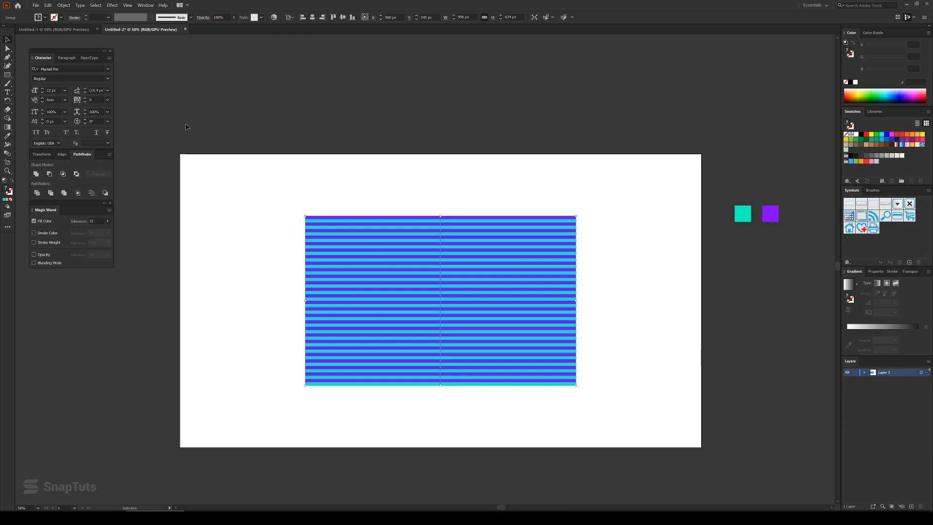
- Apply Object > Envelope Distort > Make with Mesh to the stripe group, accepting the grid settings
left_click(63, 5)
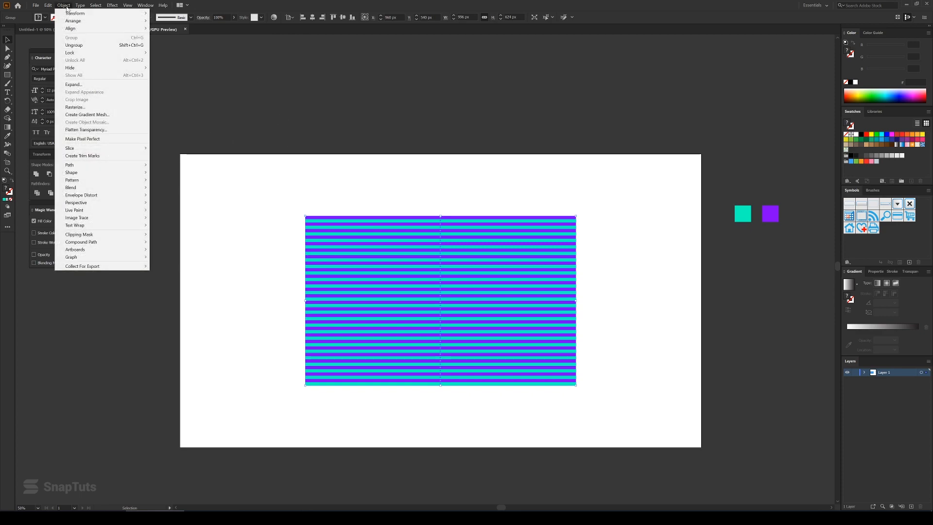
mouse_move(74, 203)
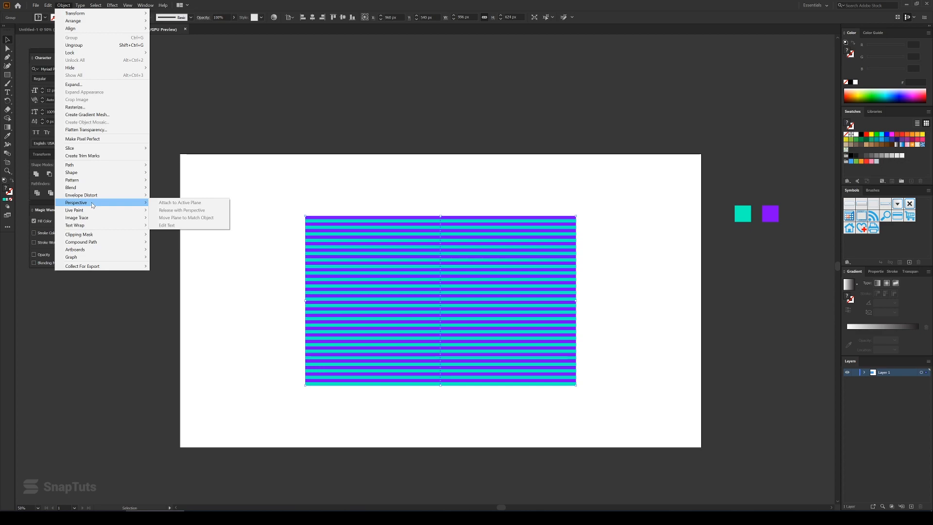
mouse_move(81, 195)
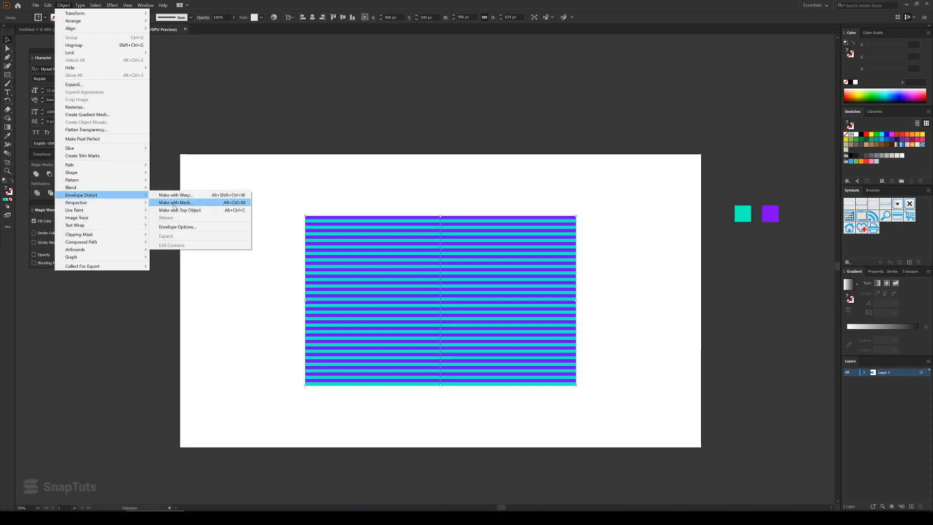
left_click(175, 202)
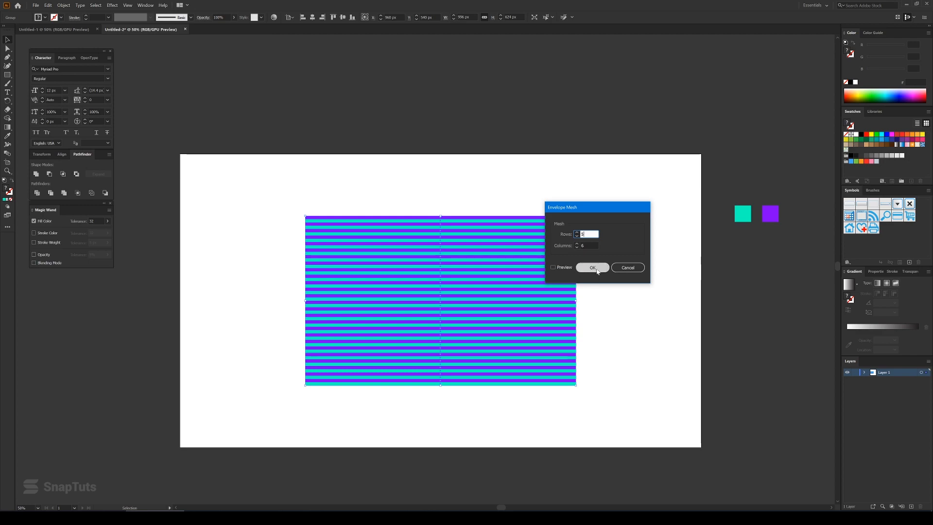
left_click(592, 268)
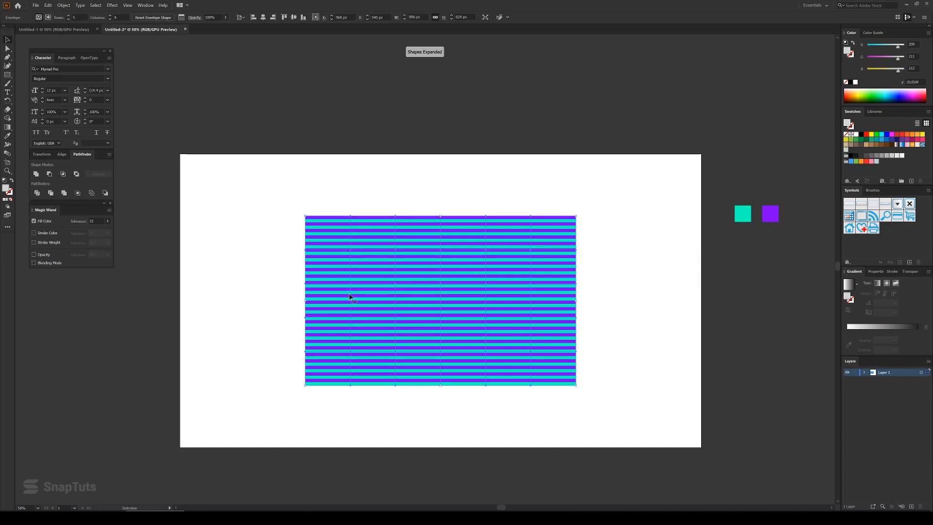
mouse_move(595, 237)
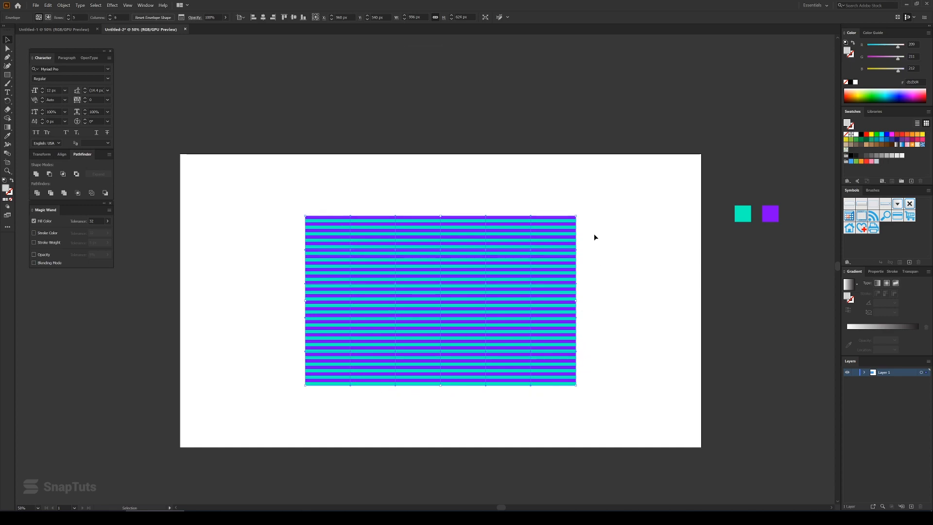
mouse_move(694, 238)
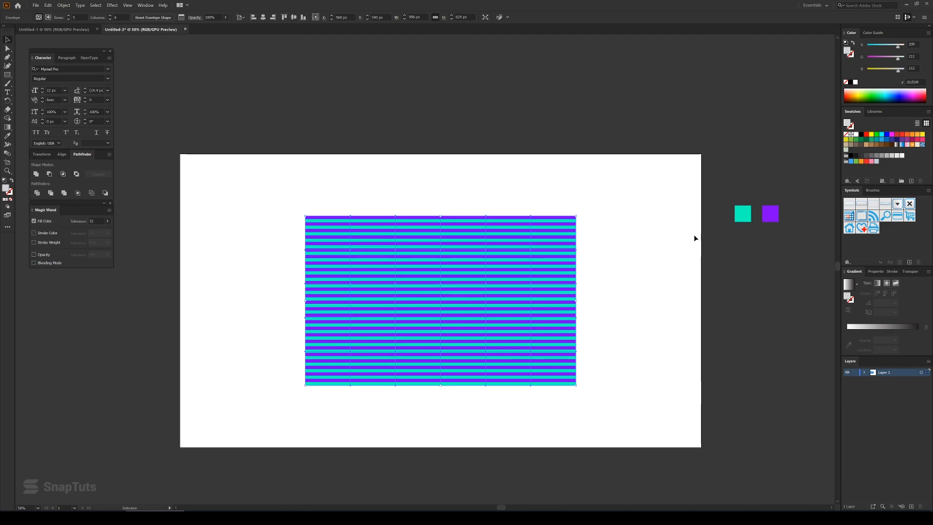
- Pick the Direct Selection tool for reshaping the envelope mesh edges
left_click(8, 48)
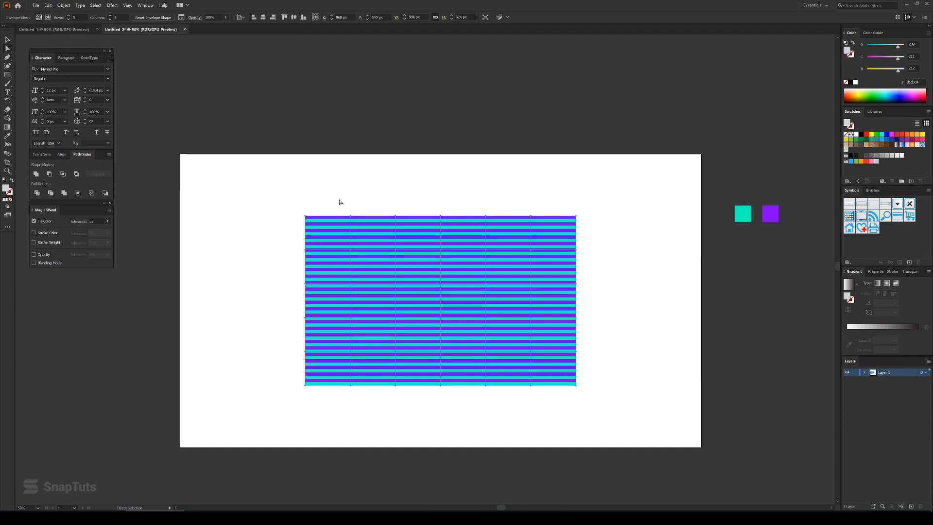
mouse_move(346, 205)
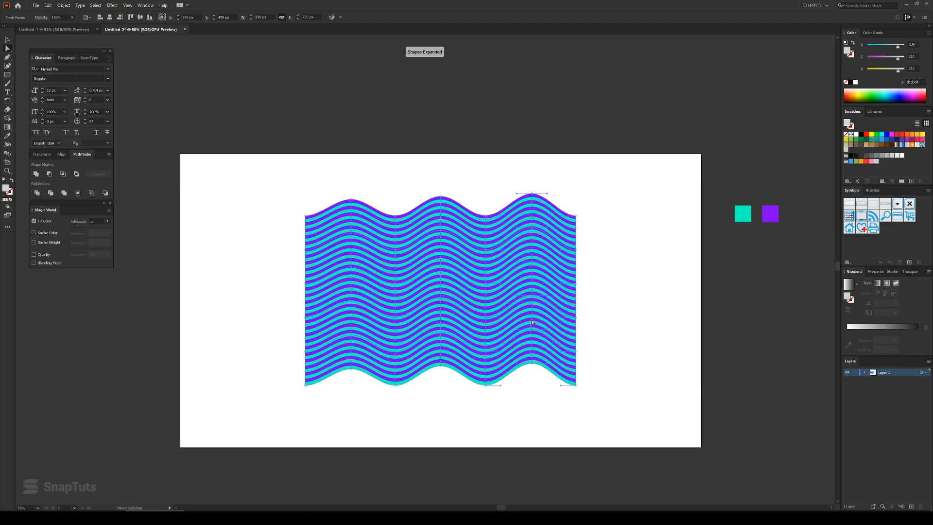
mouse_move(532, 322)
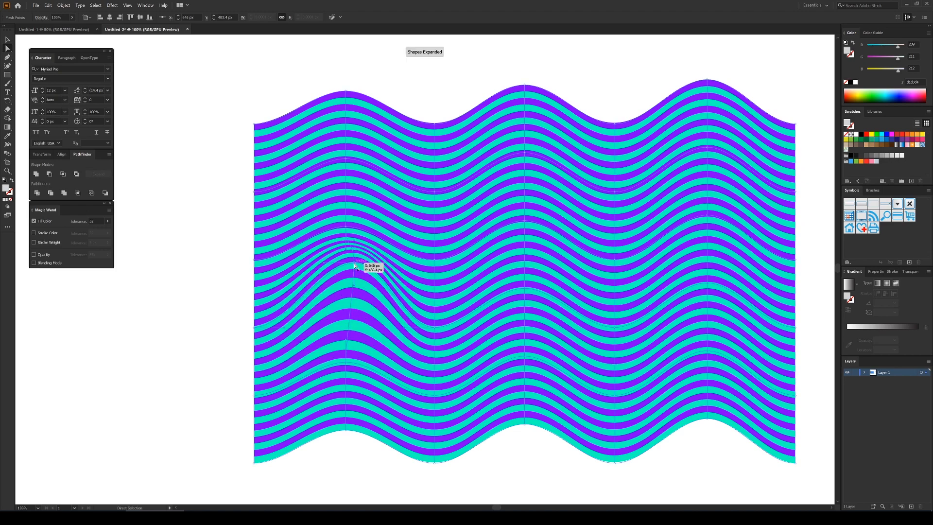
mouse_move(436, 262)
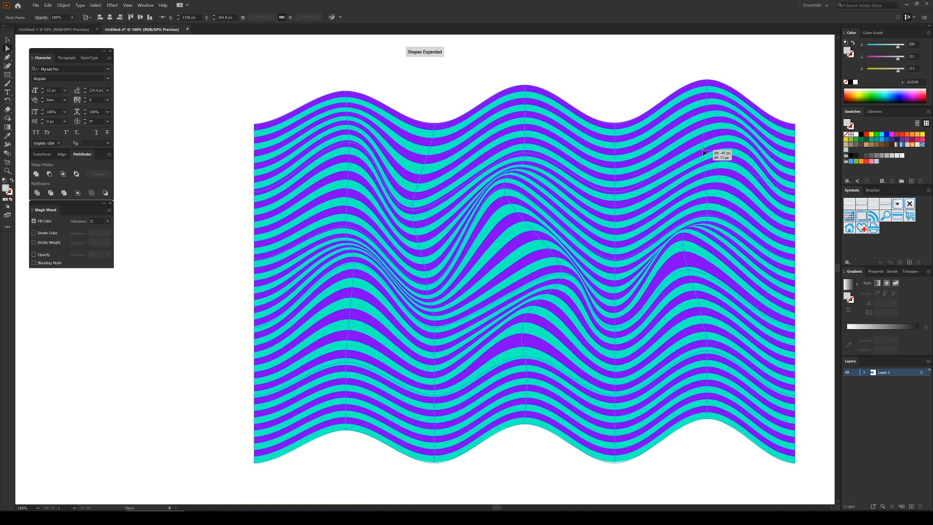
- Drag interior mesh points so the stripes twist into deeper, swirling curves
left_click(626, 183)
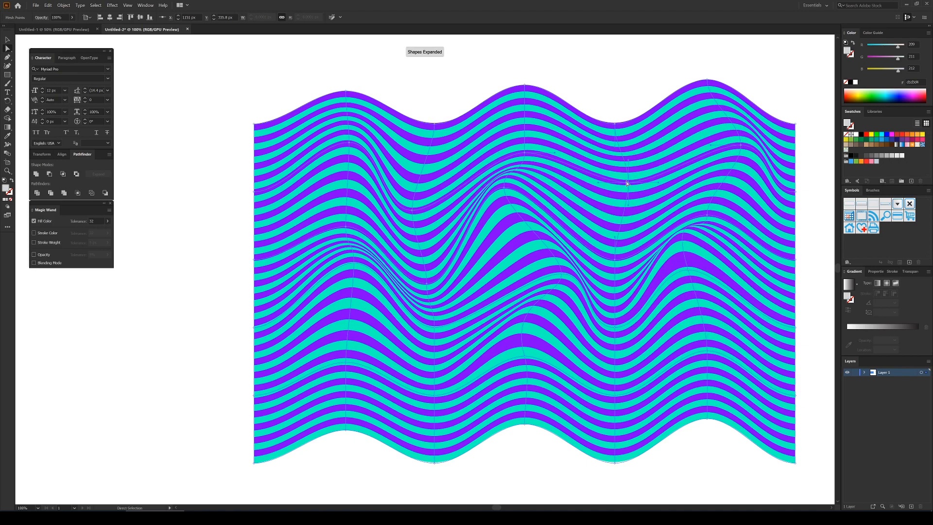
mouse_move(527, 152)
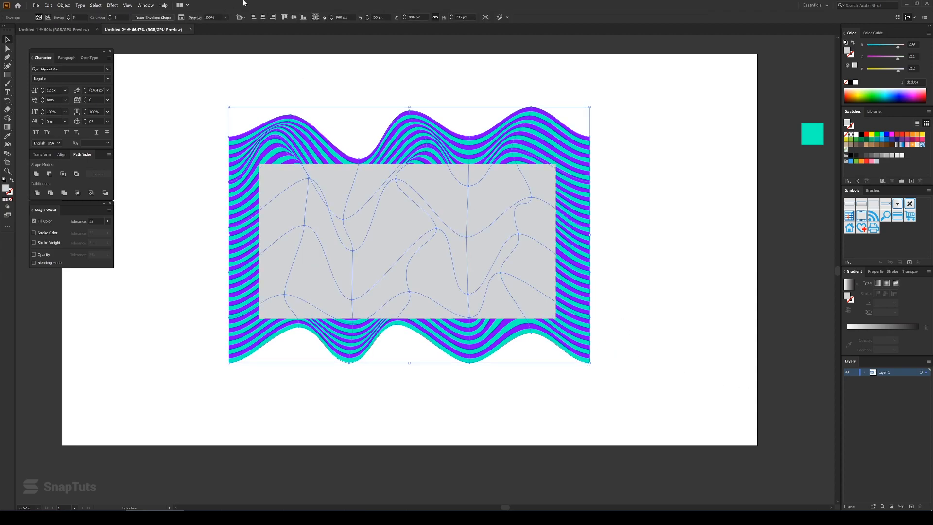
- Expand the warped envelope into editable stripe paths under the grey rectangle
left_click(63, 5)
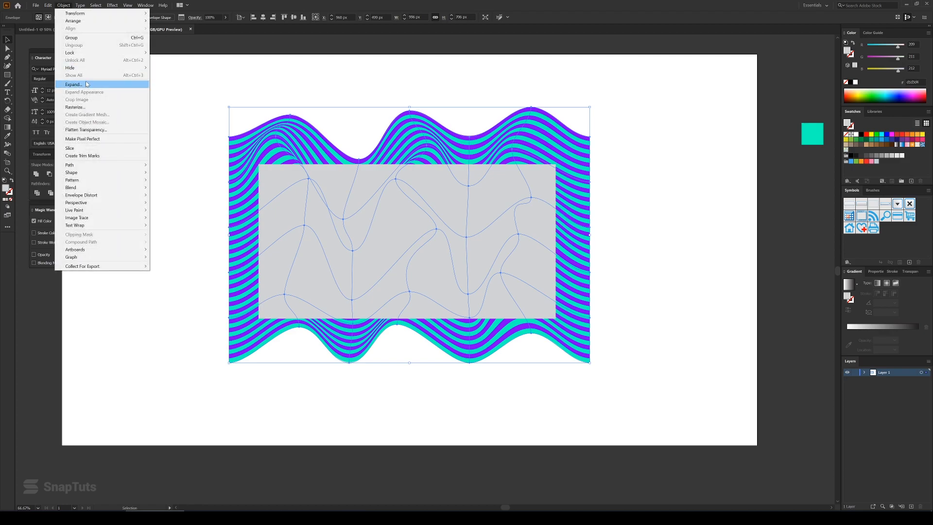
left_click(73, 84)
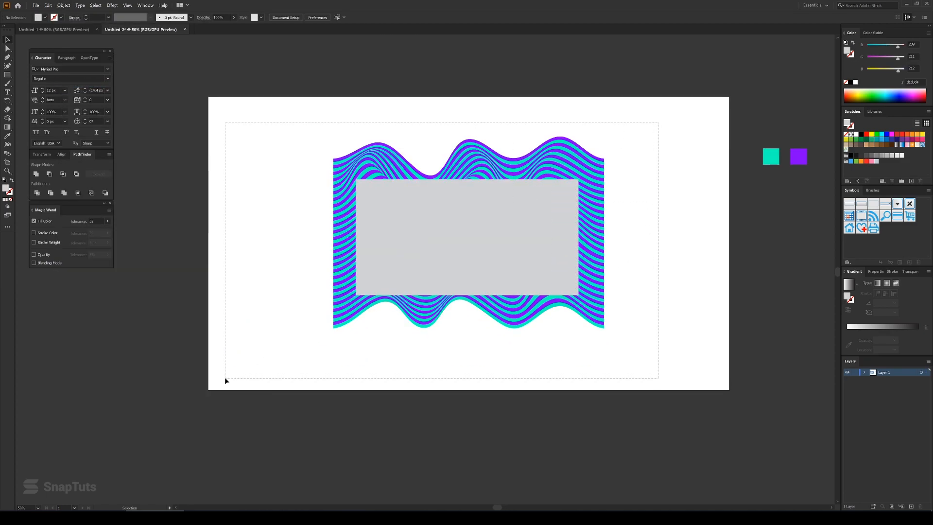
- Make a clipping mask from the grey rectangle and stripes, then deselect the result
right_click(493, 259)
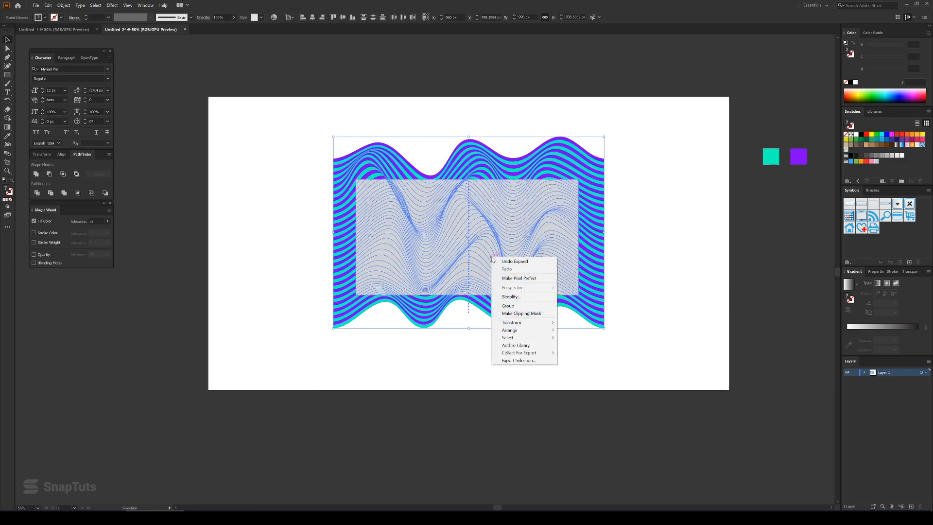
left_click(521, 313)
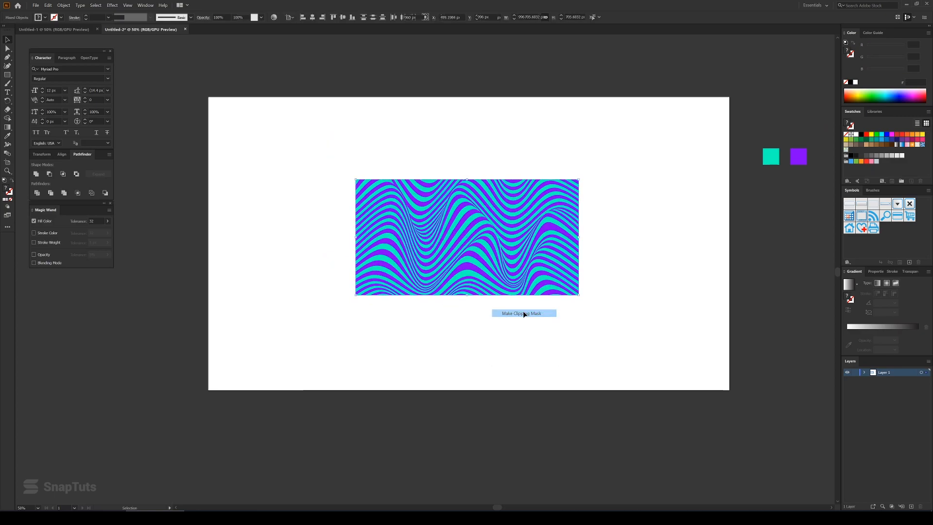
left_click(523, 313)
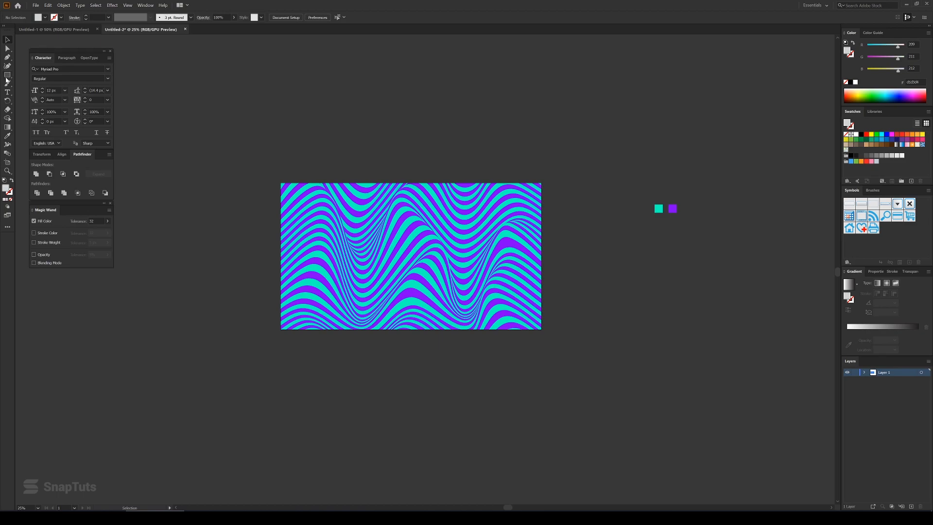
mouse_move(8, 93)
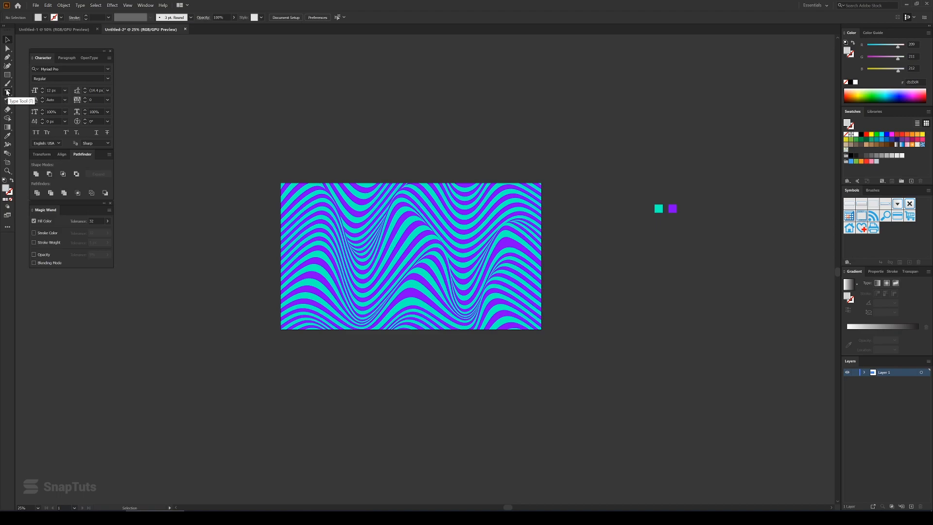
mouse_move(8, 93)
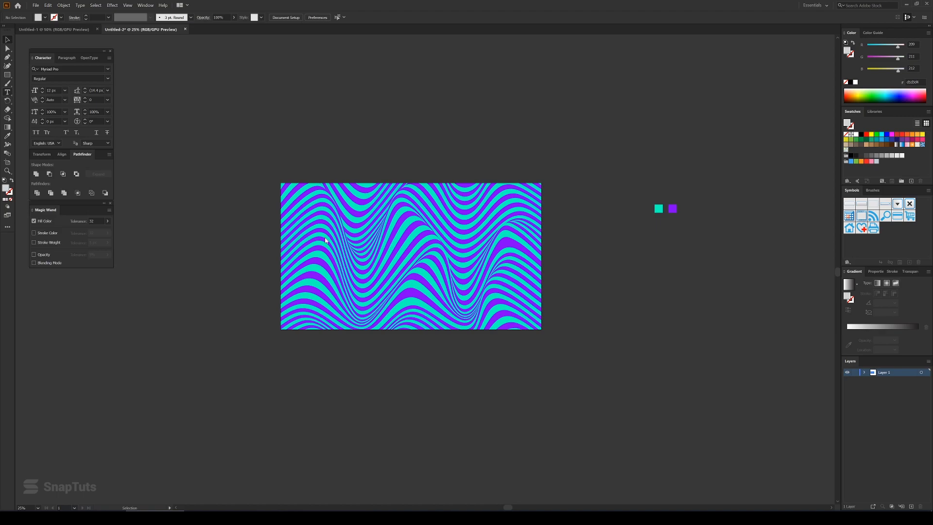
- Type 'ABSTARCT BACKGROUND' below the striped panel and set it in Raleway Heavy
left_click(8, 92)
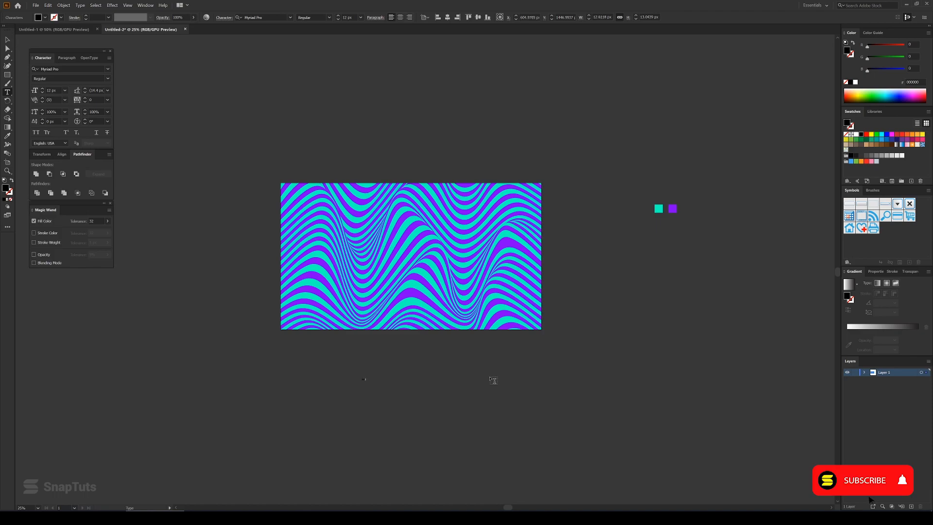
left_click(861, 479)
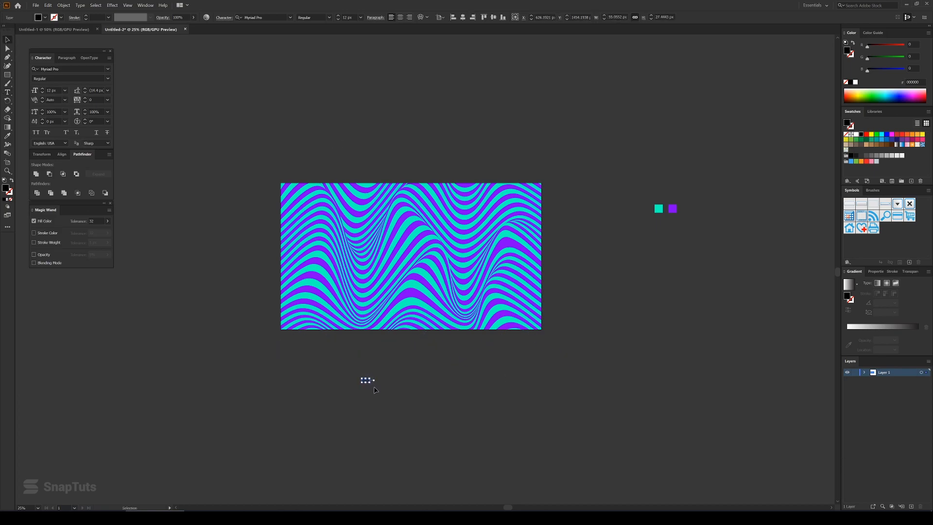
type("abstarct bacground")
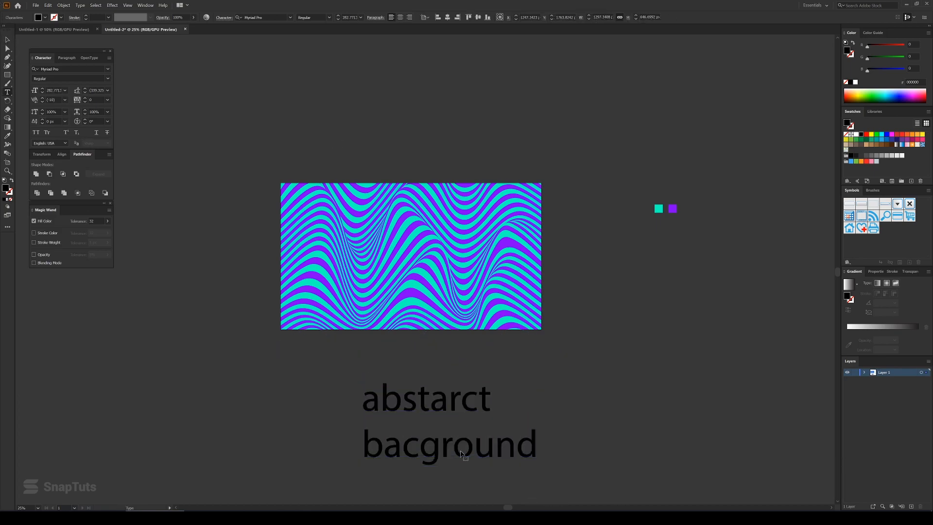
type("BACKGROUND")
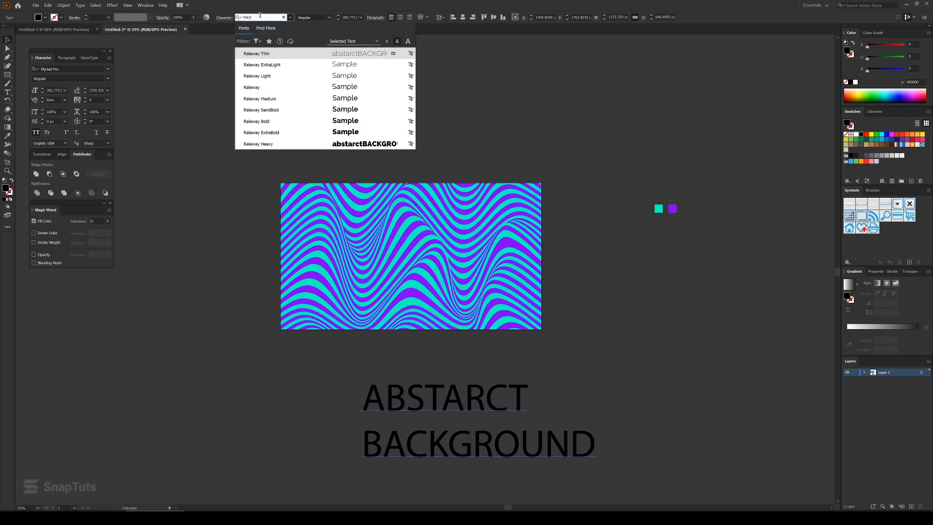
left_click(258, 143)
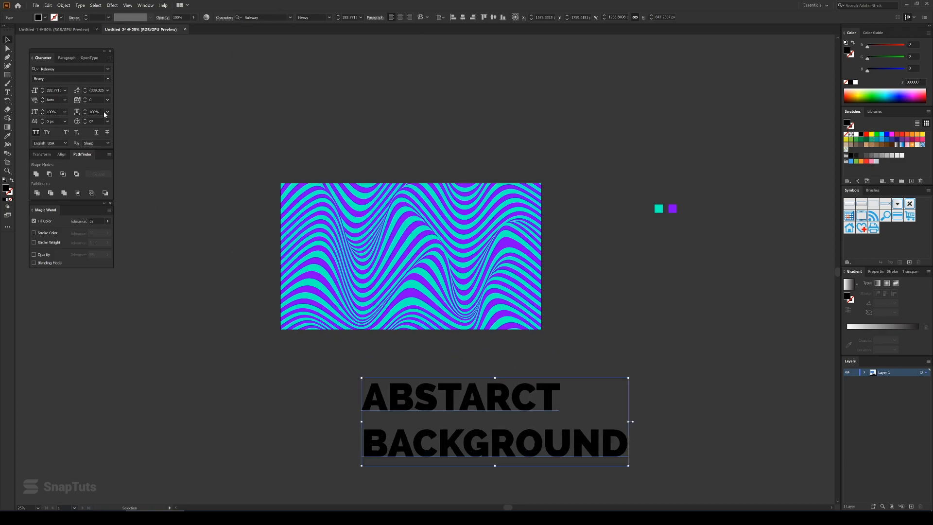